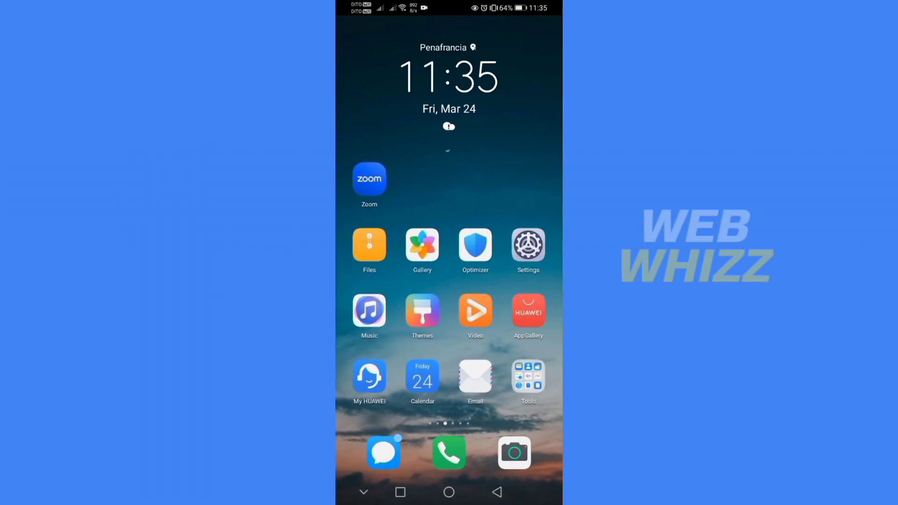
# Launch the Zoom app from the Android home screen.
pyautogui.click(369, 178)
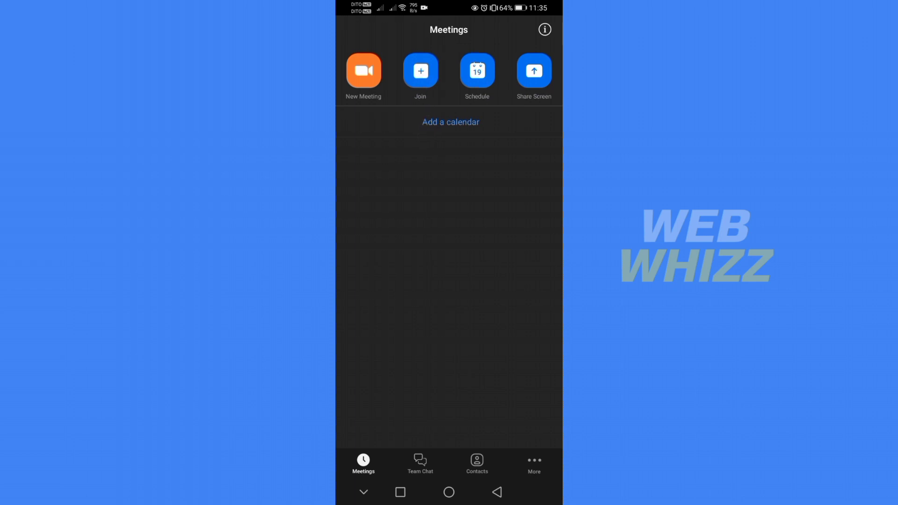
# Set up a new meeting with video off and Personal Meeting ID switched back off.
pyautogui.click(362, 71)
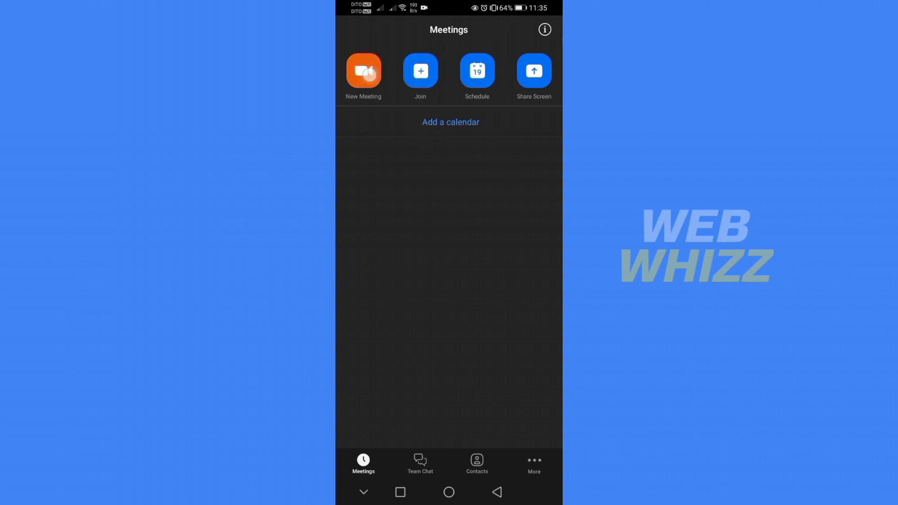
pyautogui.click(363, 72)
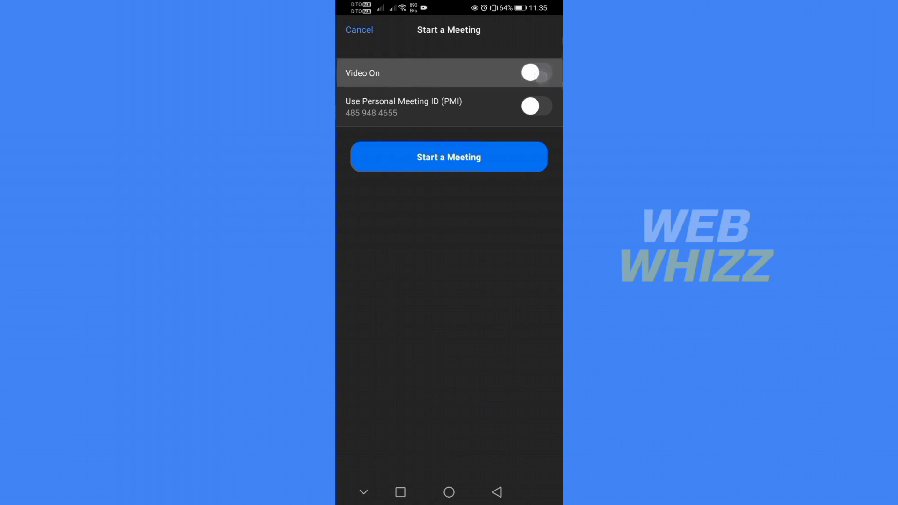
pyautogui.click(536, 106)
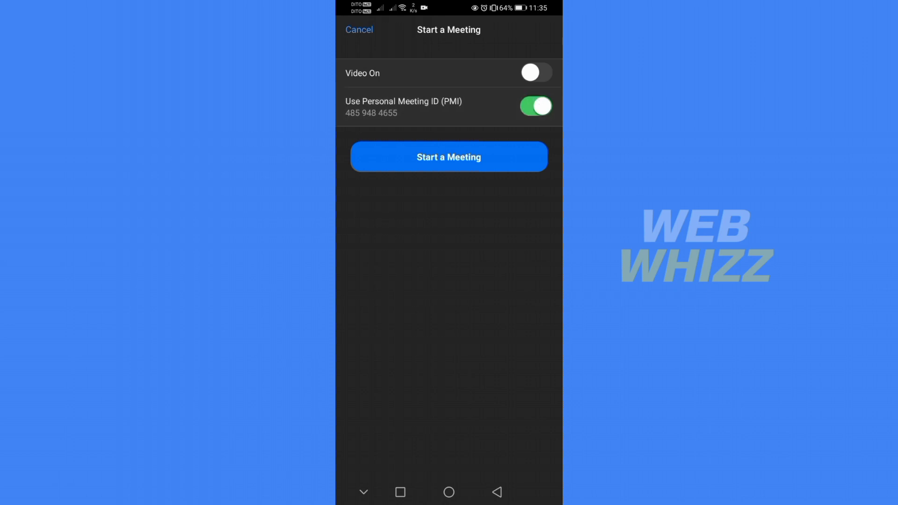
pyautogui.click(535, 106)
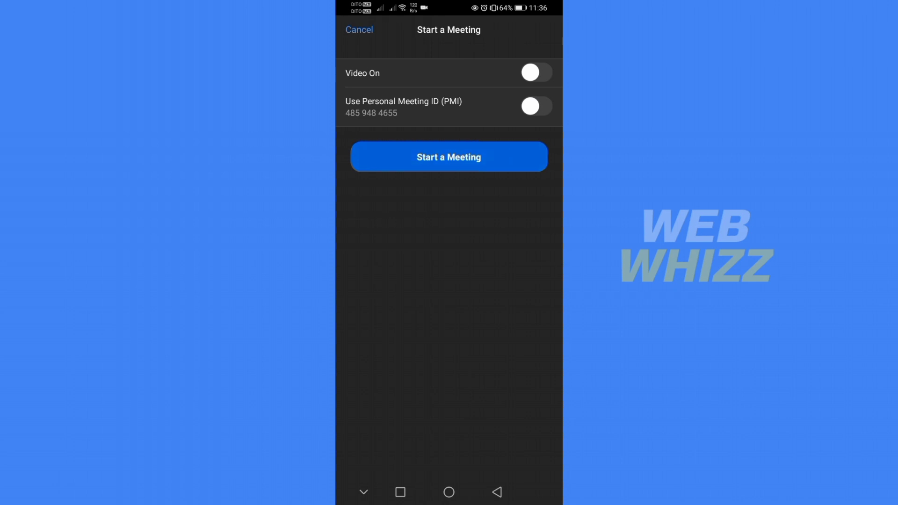
# Start the video-off meeting and bring up the meeting controls to reach More.
pyautogui.click(449, 156)
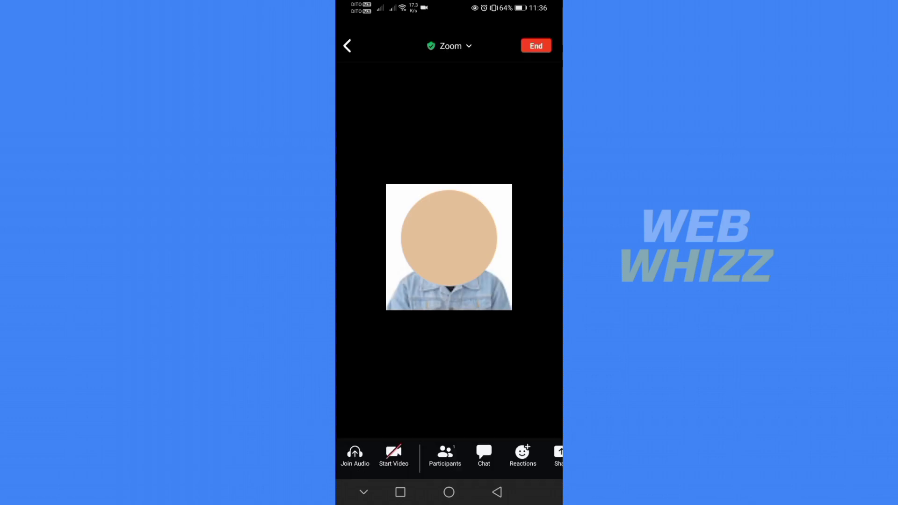
pyautogui.click(354, 457)
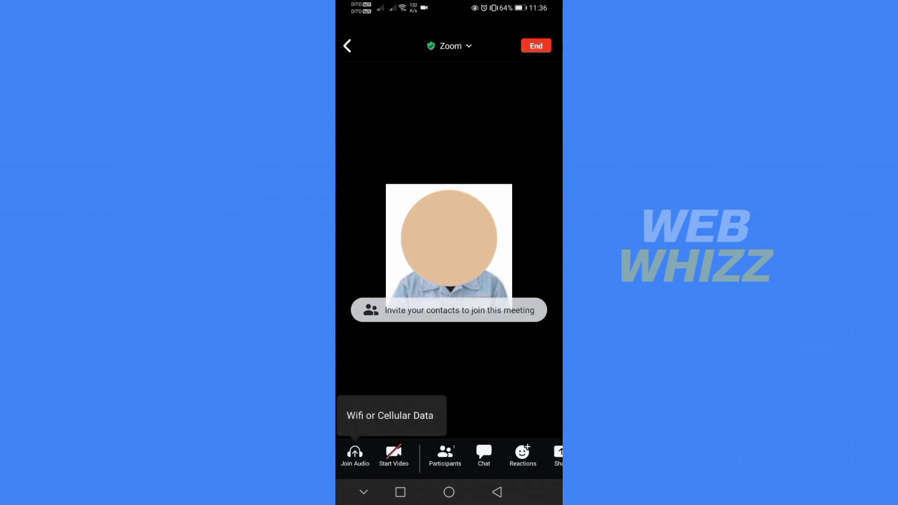
pyautogui.click(449, 247)
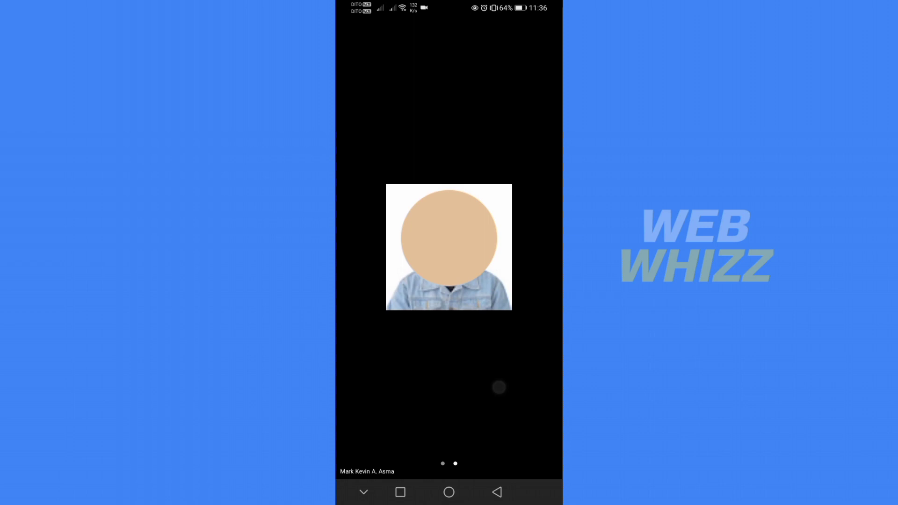
pyautogui.click(449, 248)
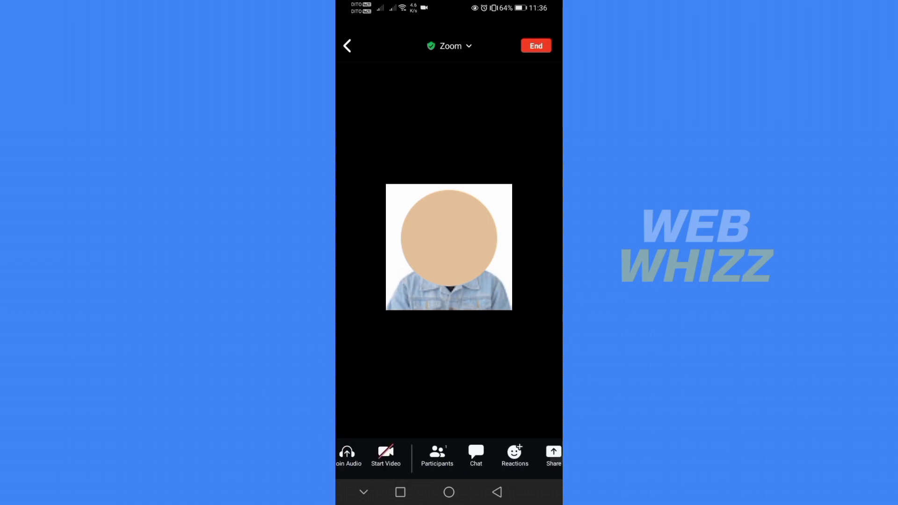
pyautogui.click(448, 247)
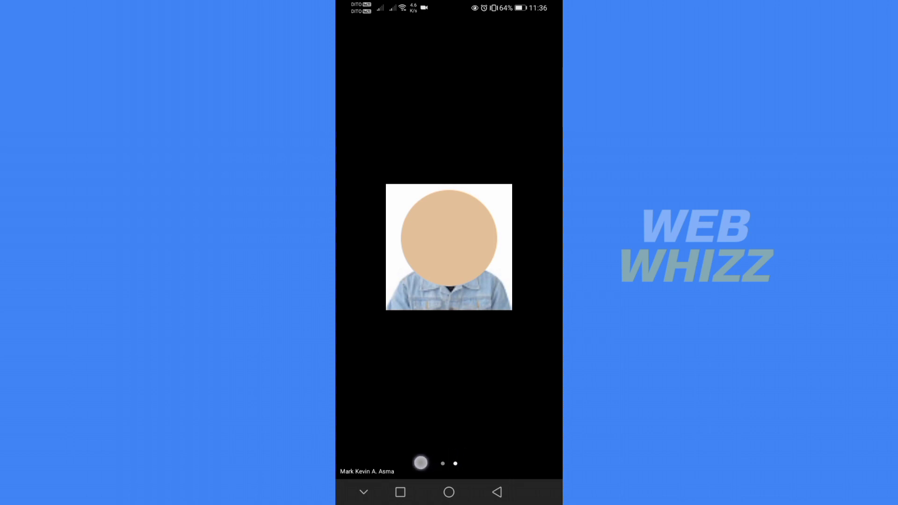
pyautogui.click(449, 248)
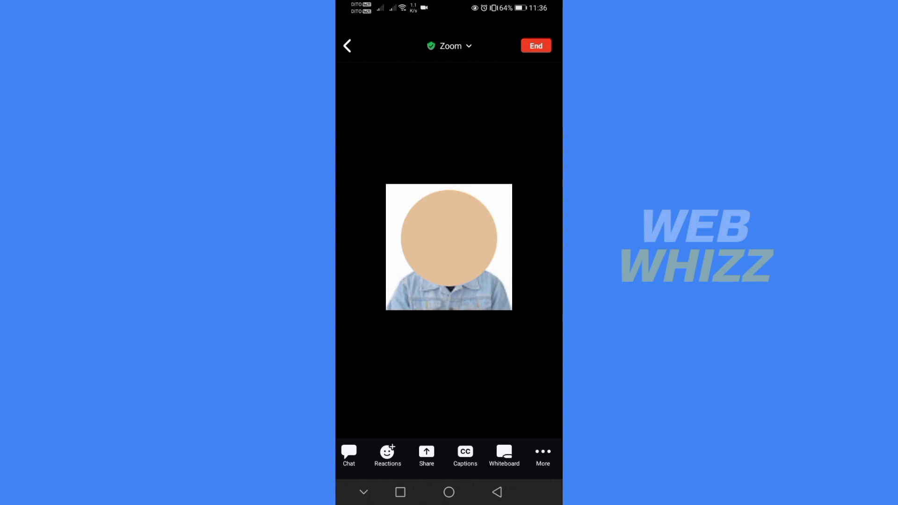
pyautogui.click(541, 455)
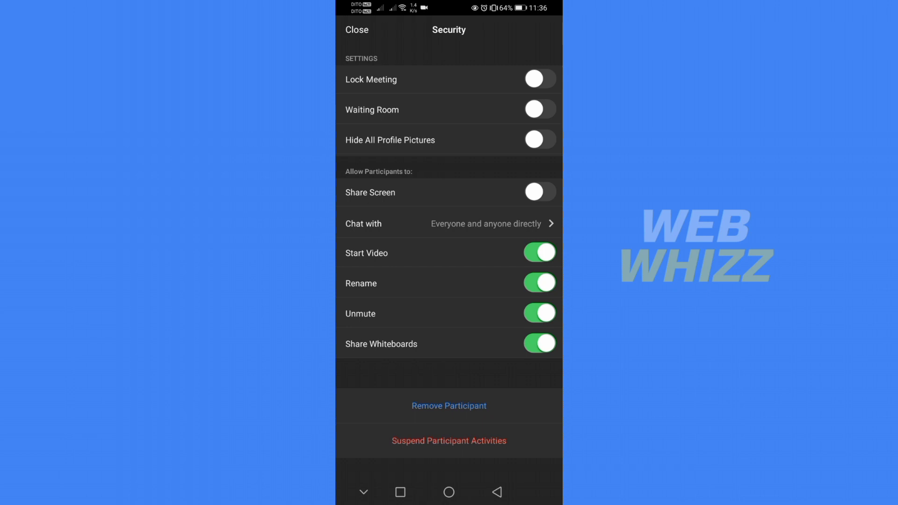
# Turn on Share Screen under Allow Participants to in the meeting's Security settings.
pyautogui.click(538, 192)
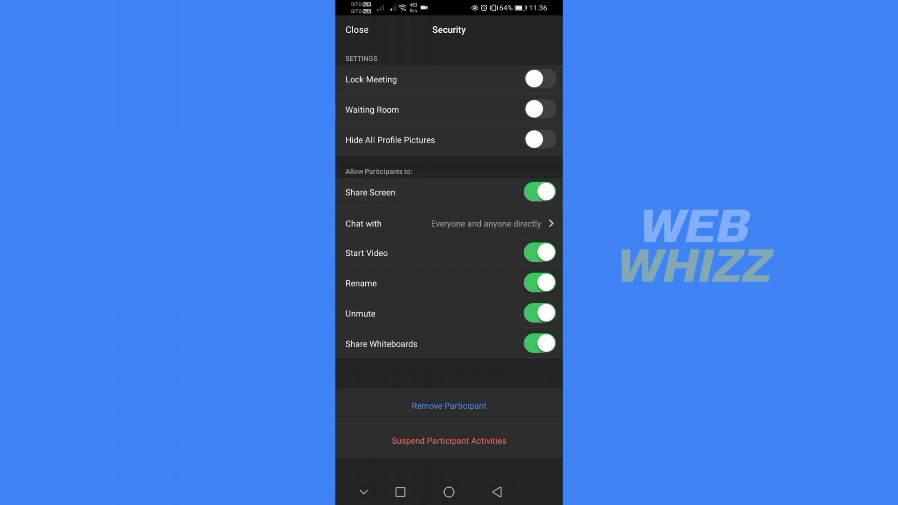